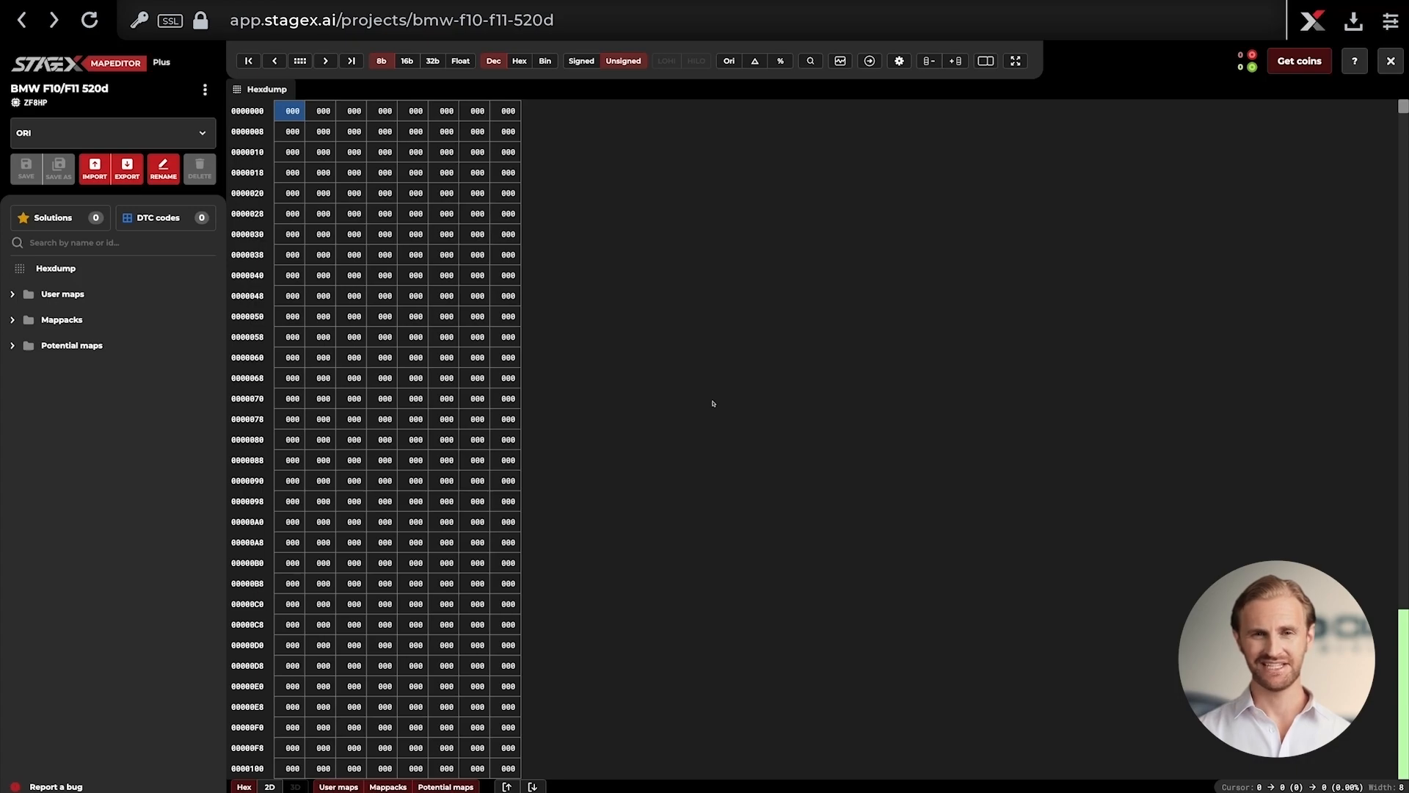
mouse_move(690, 373)
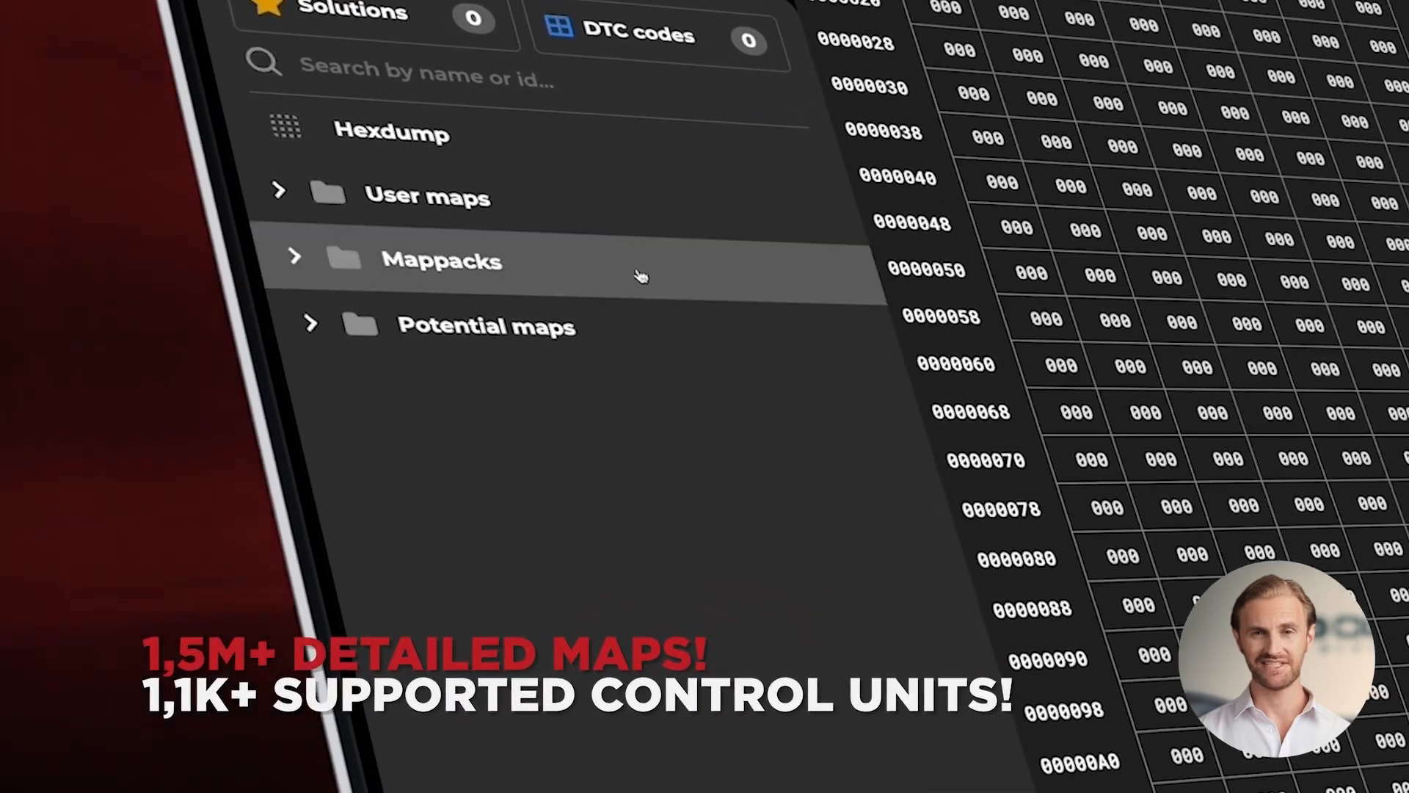
Expand the Mappacks folder and its Gear display group to list the seven gear source choice maps.
left_click(293, 258)
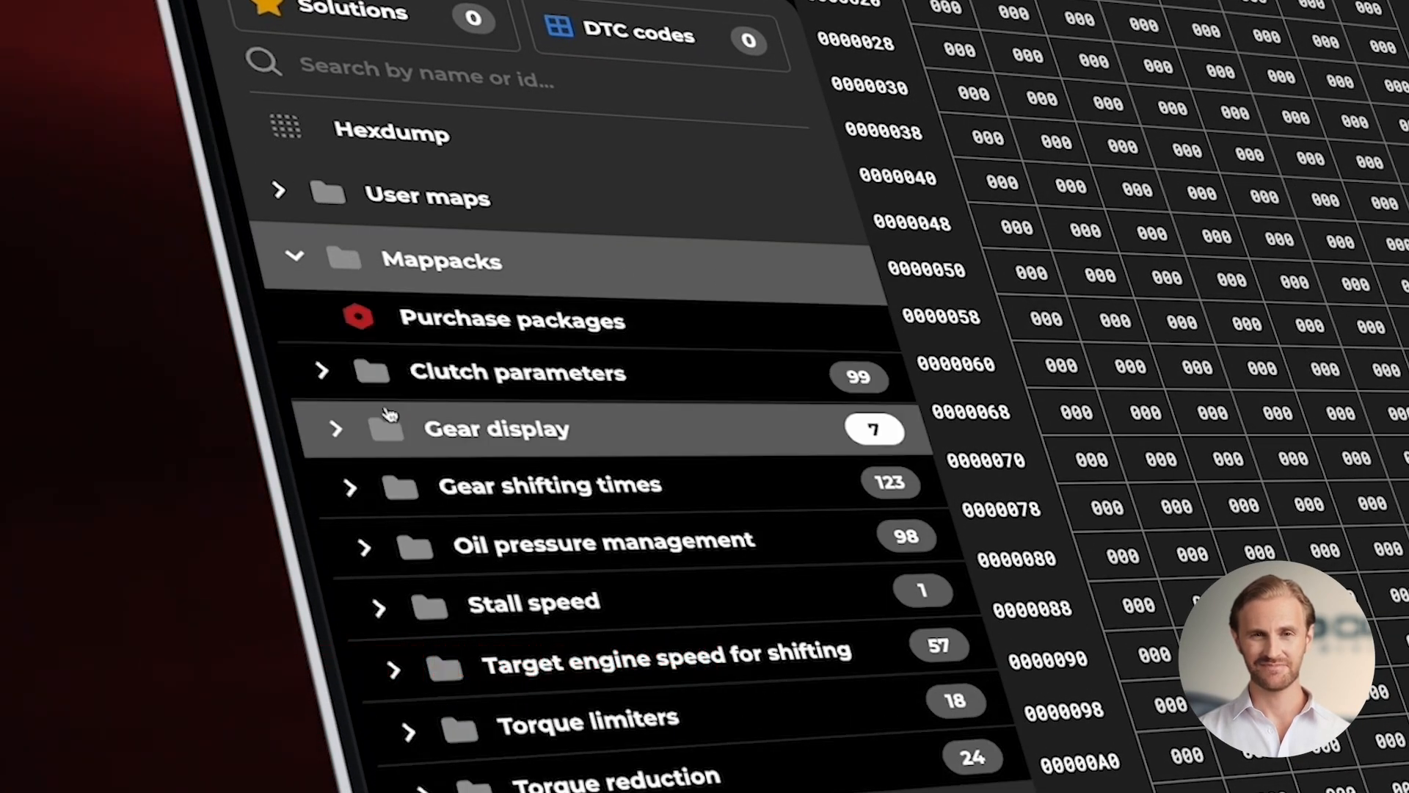
left_click(336, 429)
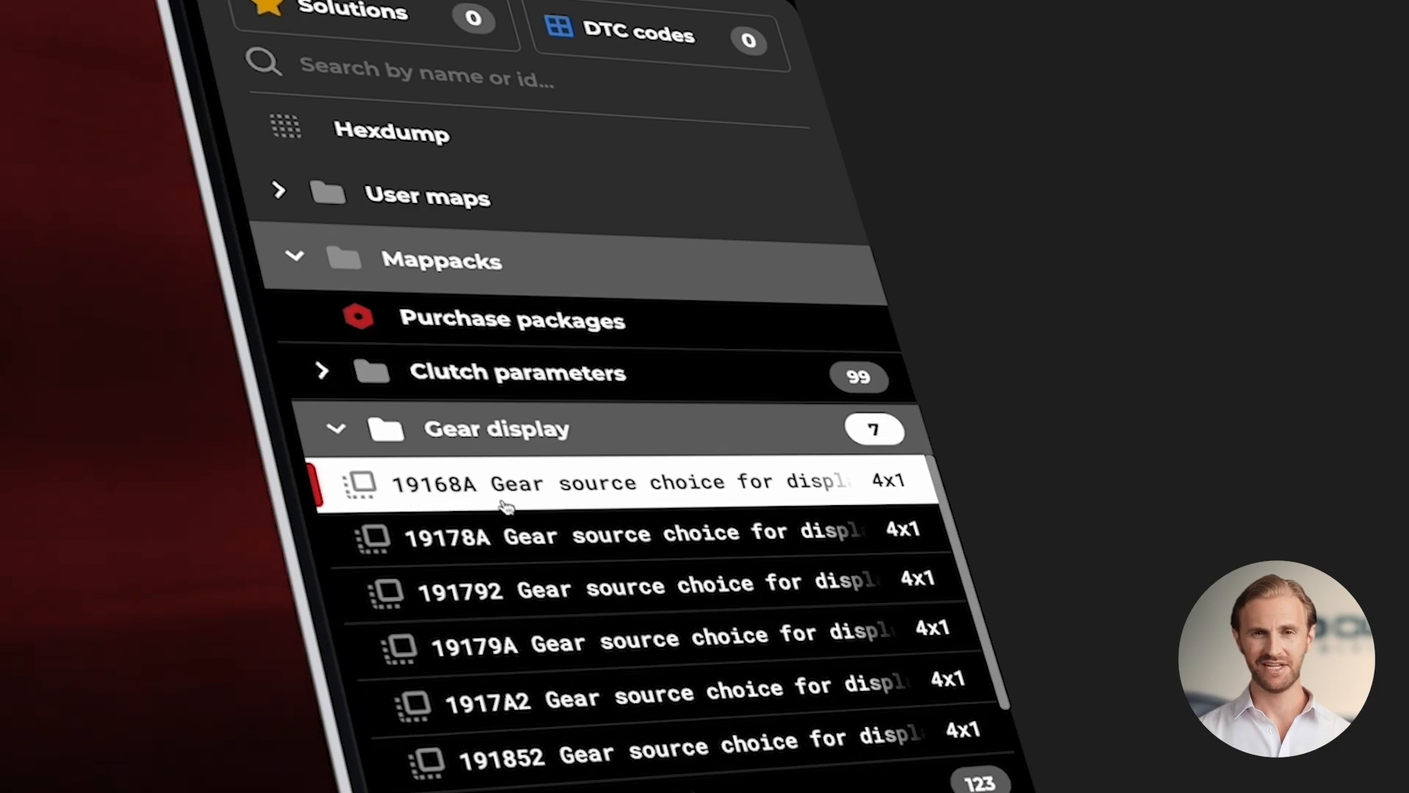
Open map 19168A Gear source choice for display as a 4x1 table.
left_click(504, 481)
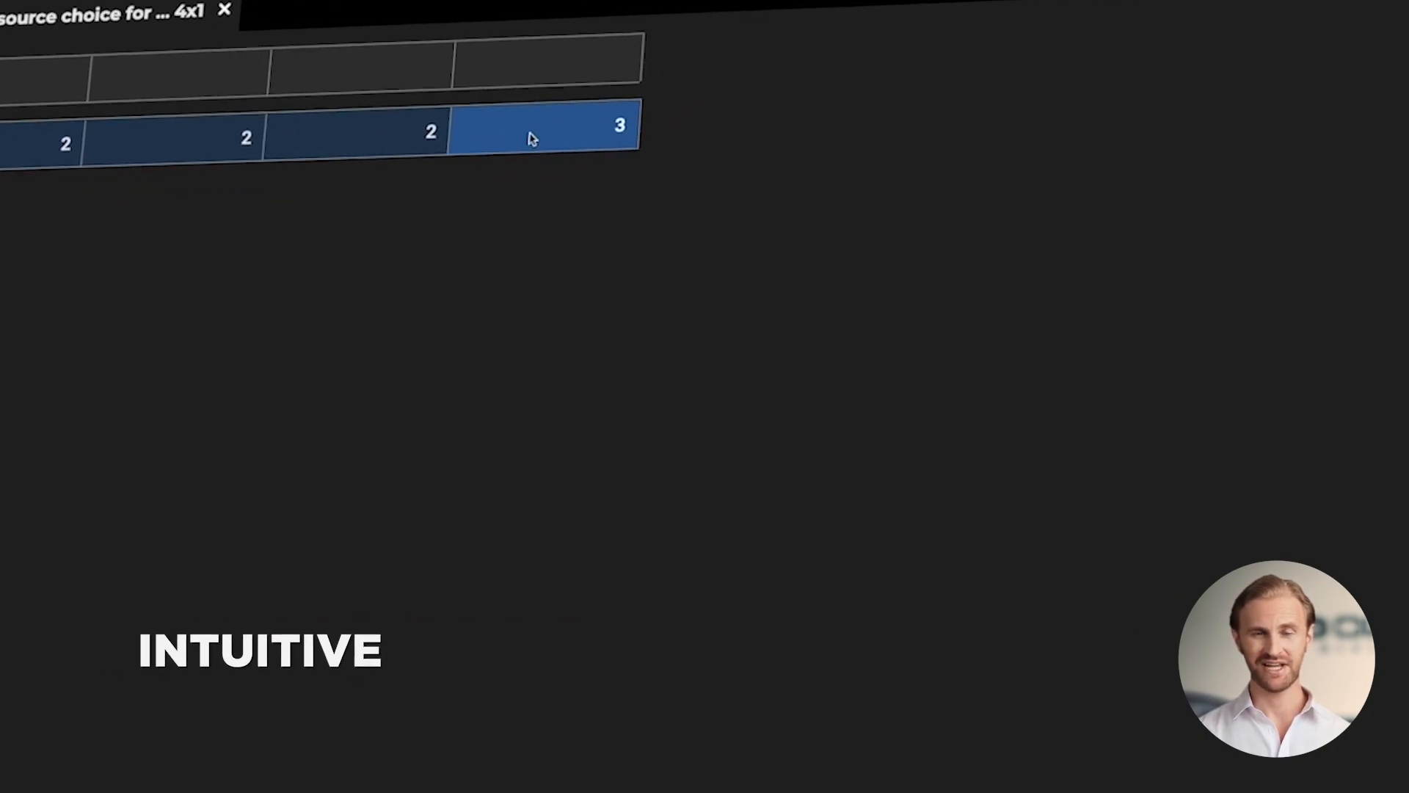
Change all four cells of map 19168A to the absolute value 3.
right_click(546, 126)
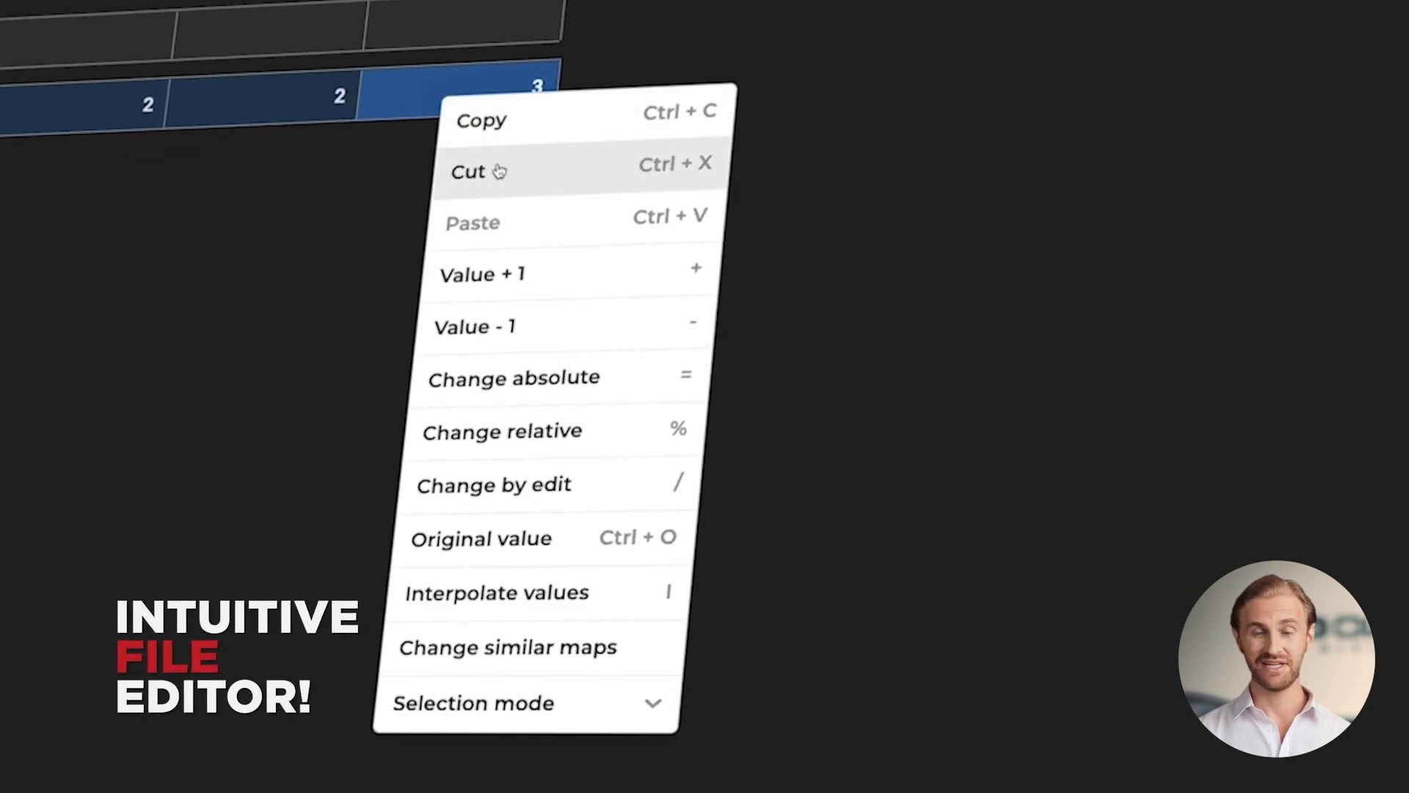
left_click(514, 378)
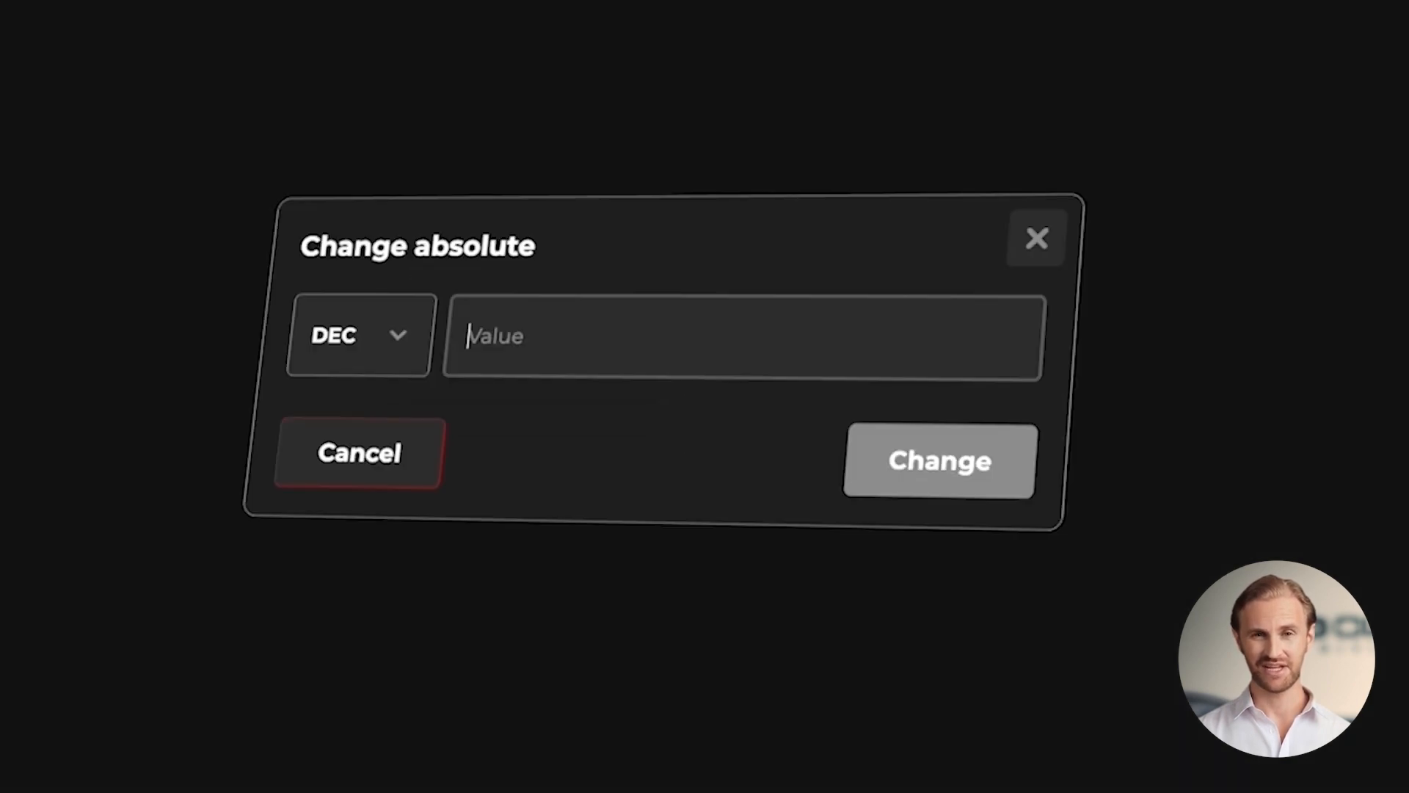
type("3")
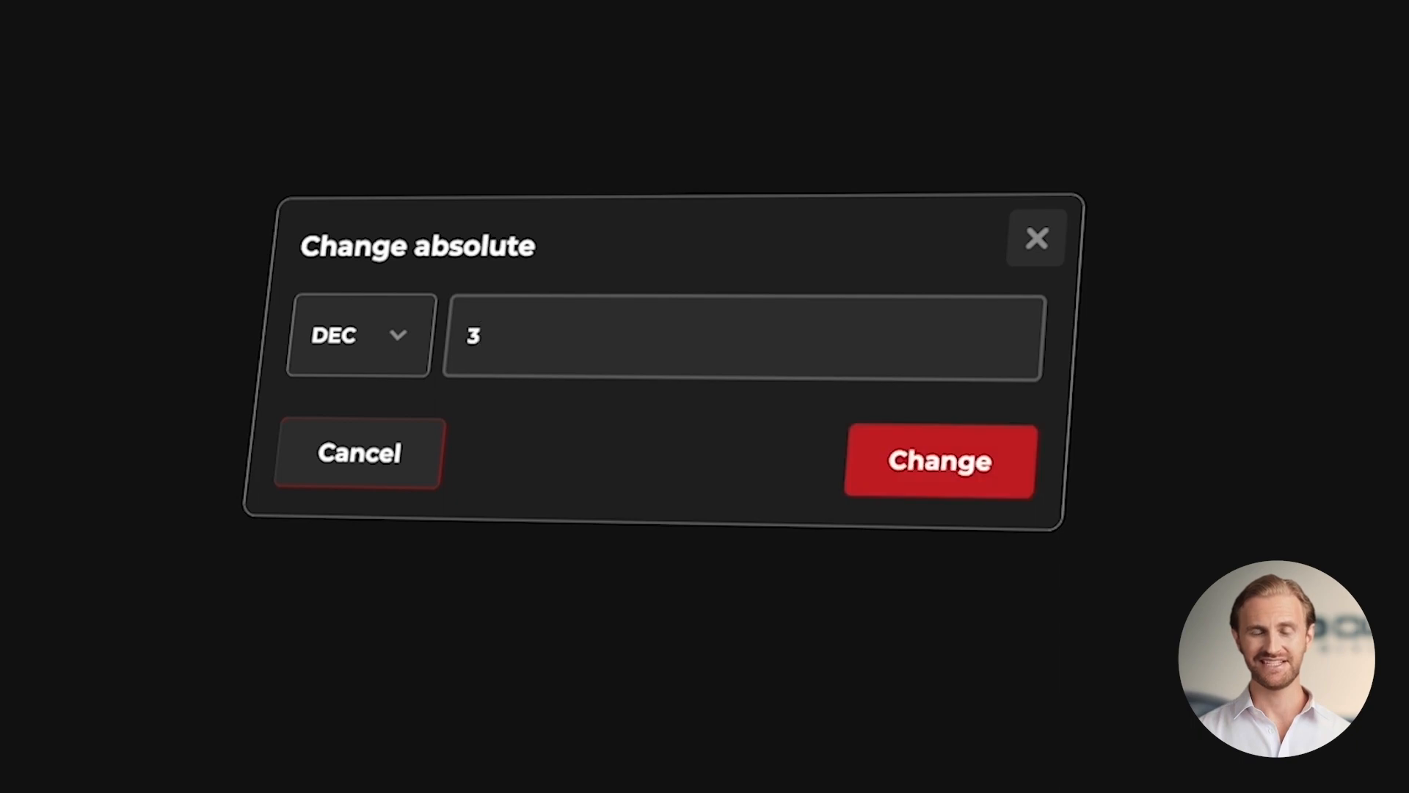
left_click(743, 335)
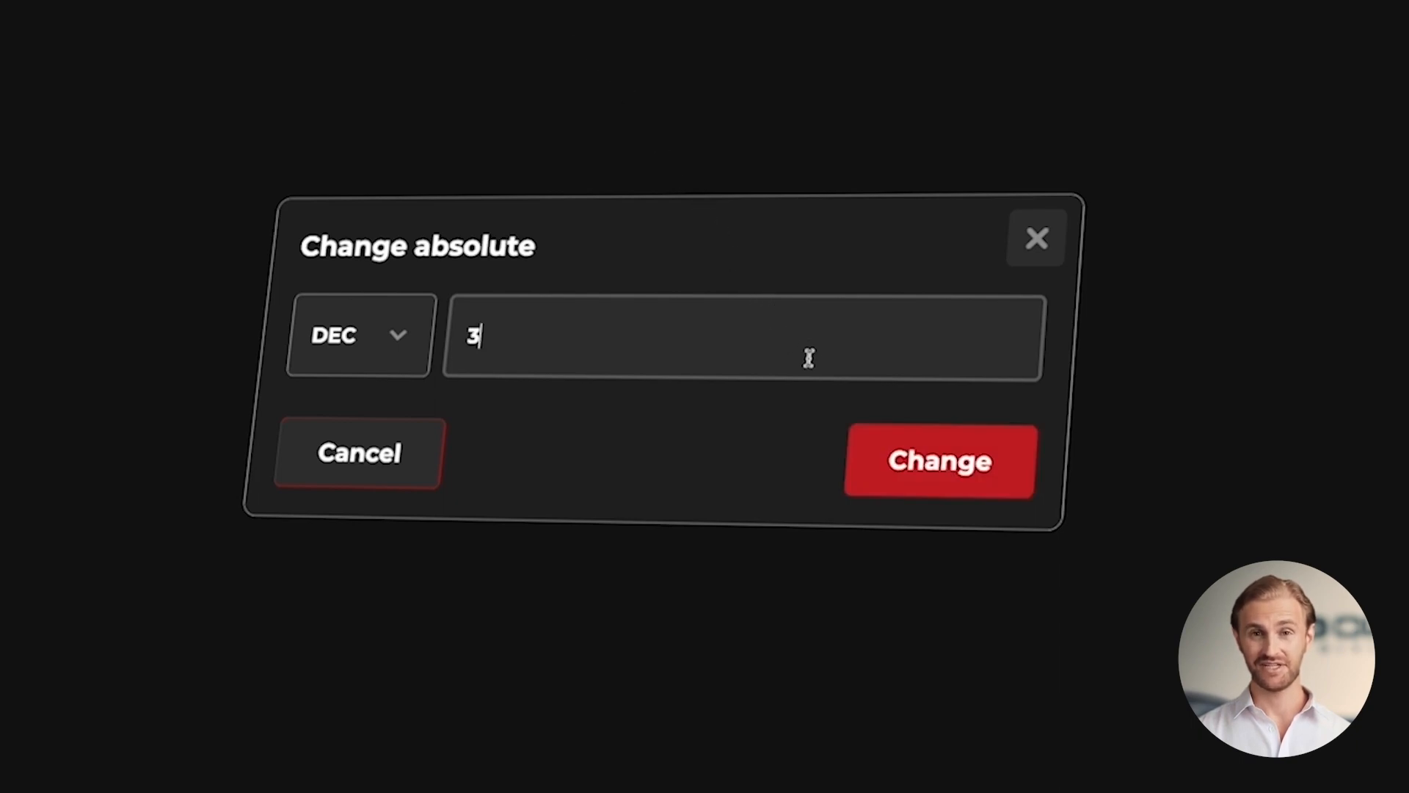
left_click(938, 461)
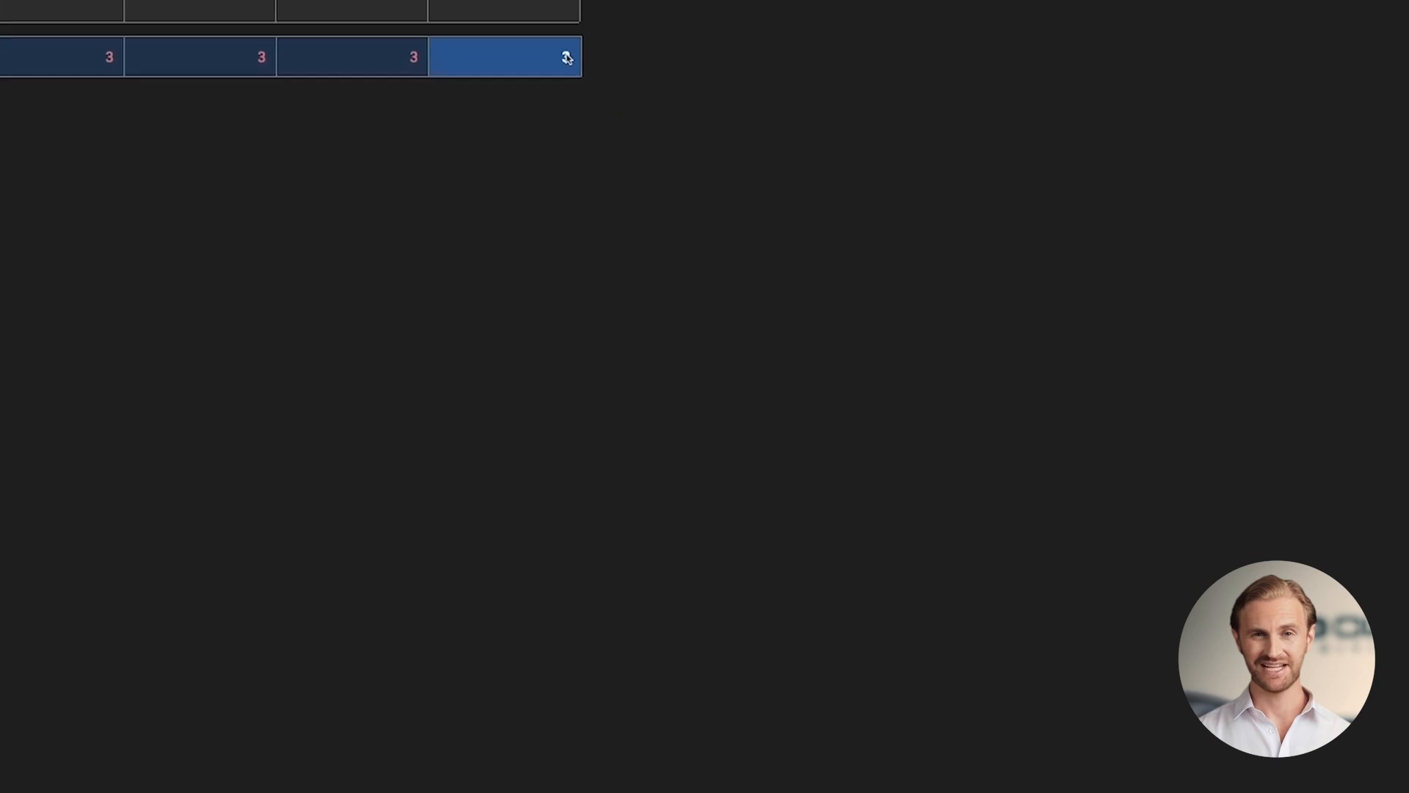
Copy the absolute value 3 to all five similar gear source choice maps via Change similar maps.
right_click(564, 57)
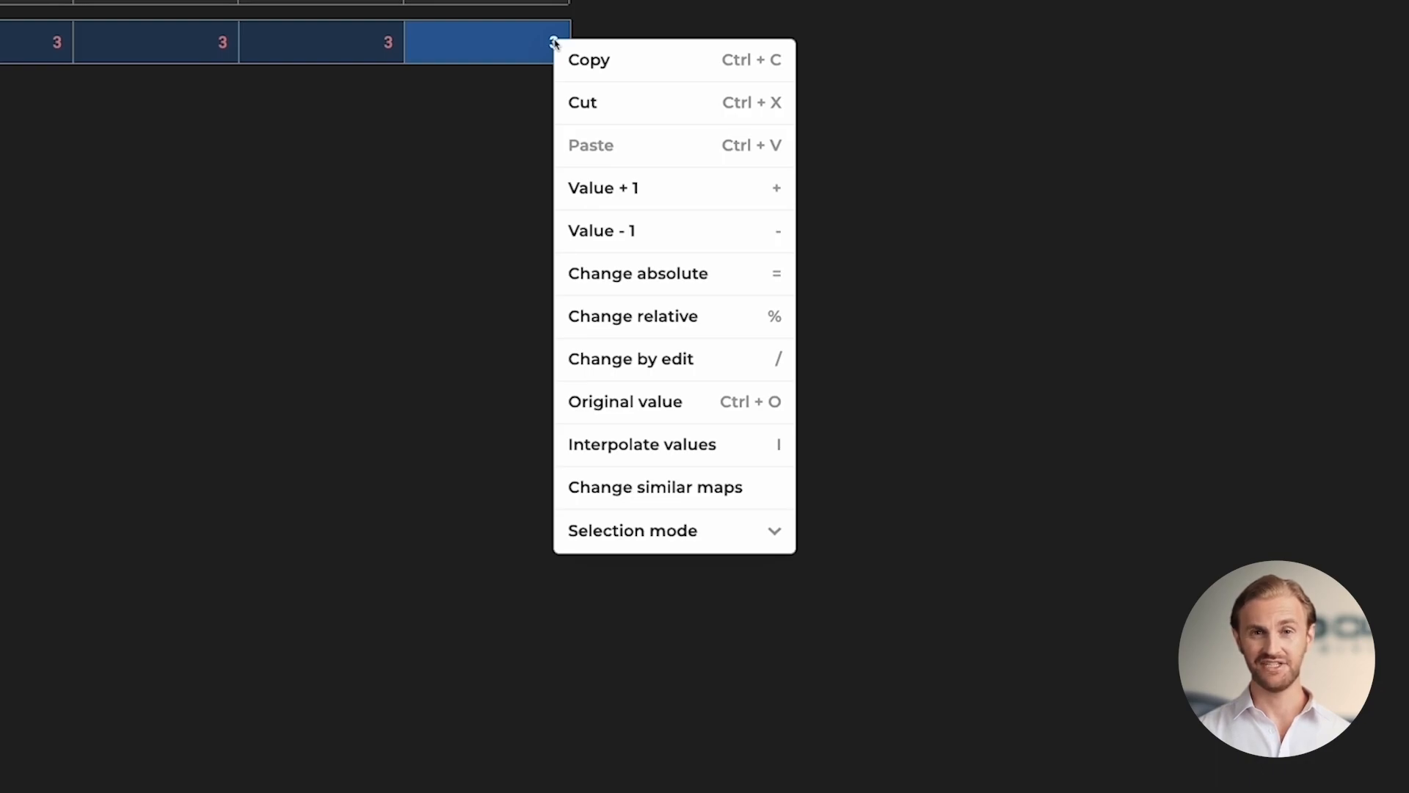
mouse_move(632, 315)
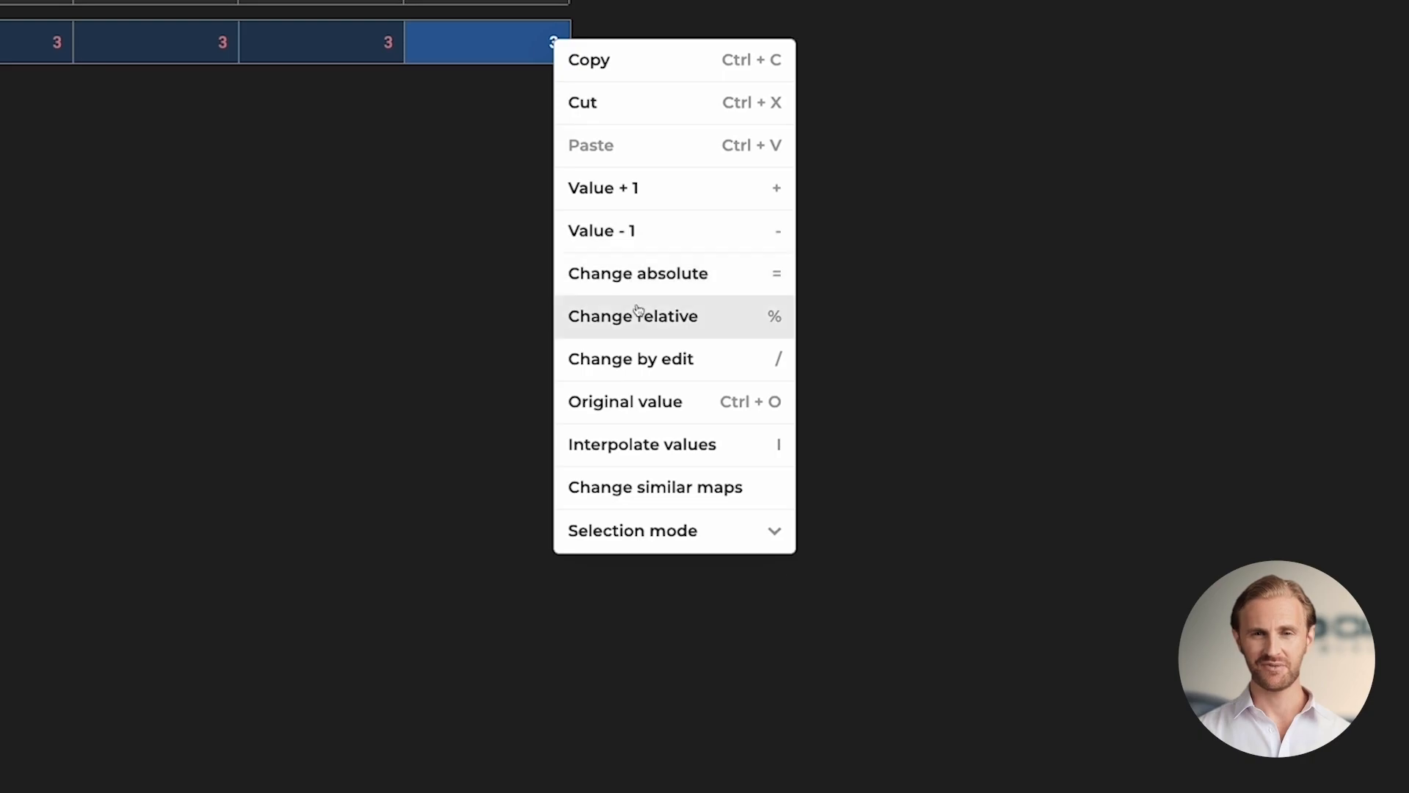
left_click(655, 485)
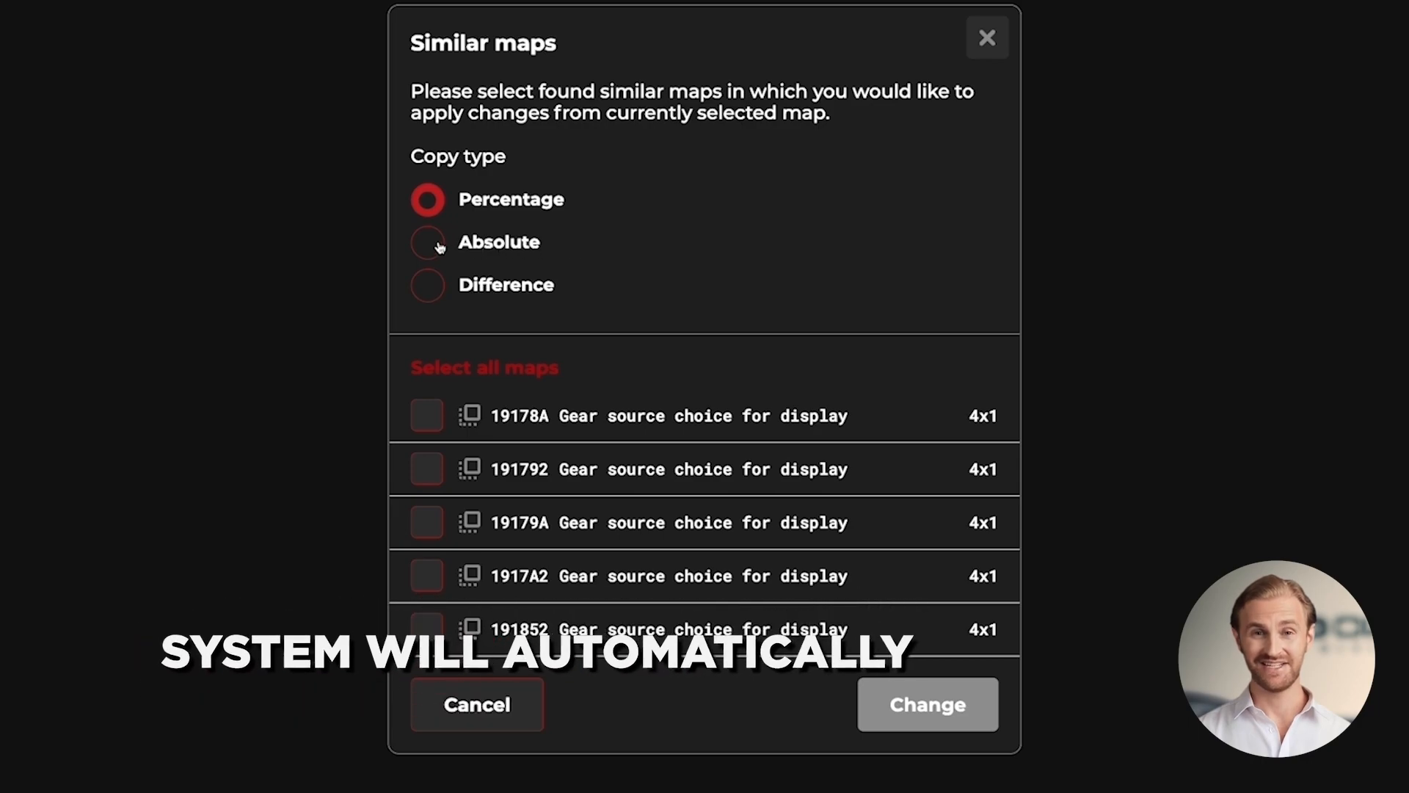
left_click(428, 242)
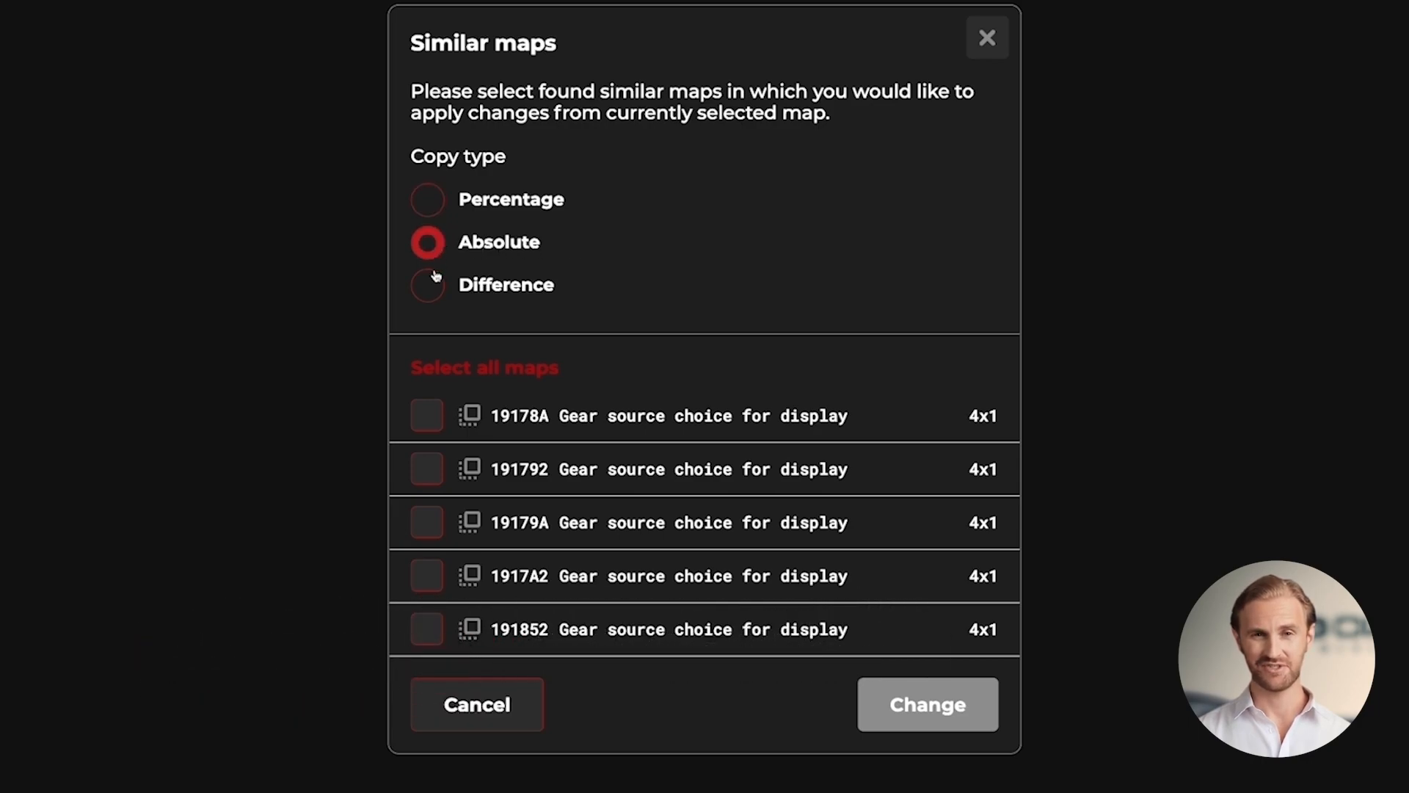
left_click(483, 367)
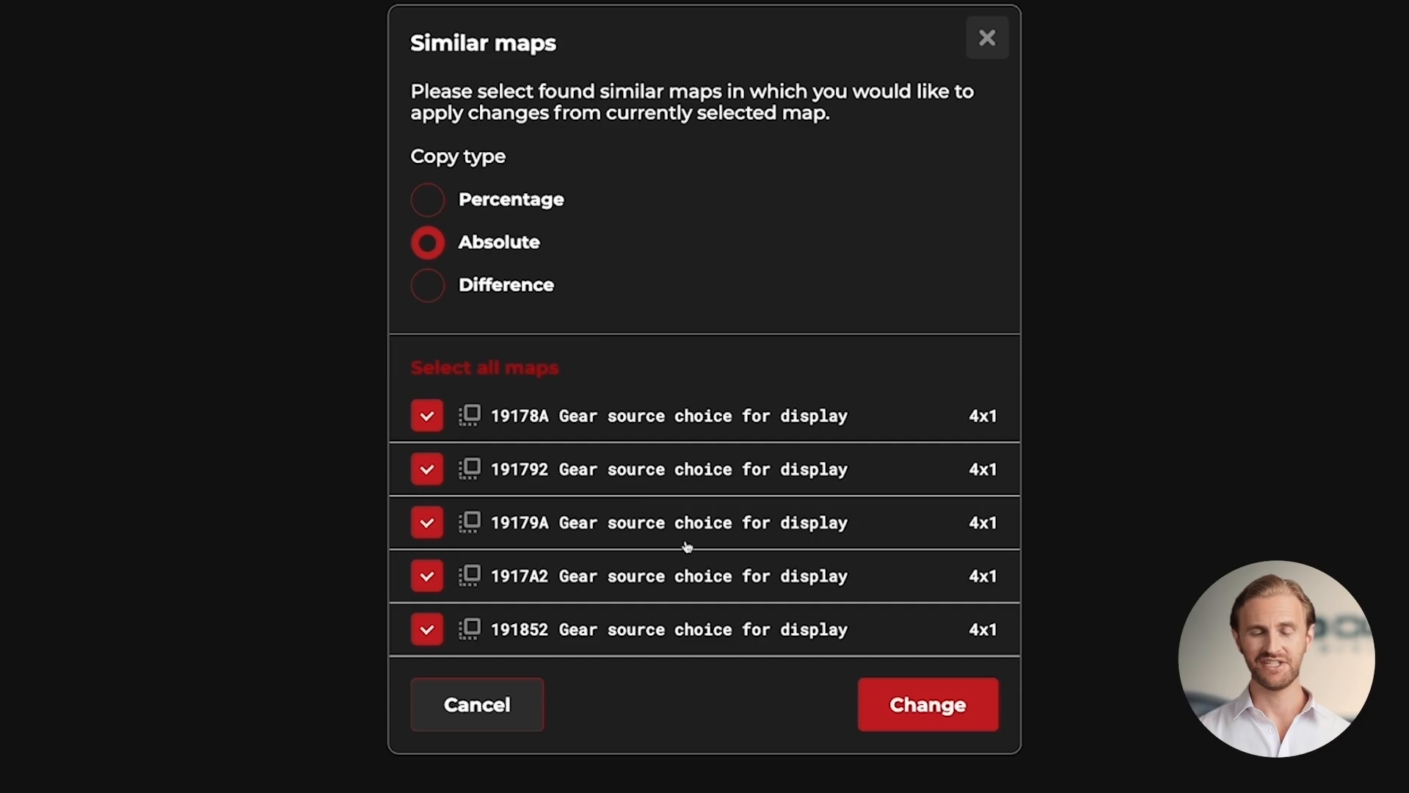
left_click(926, 703)
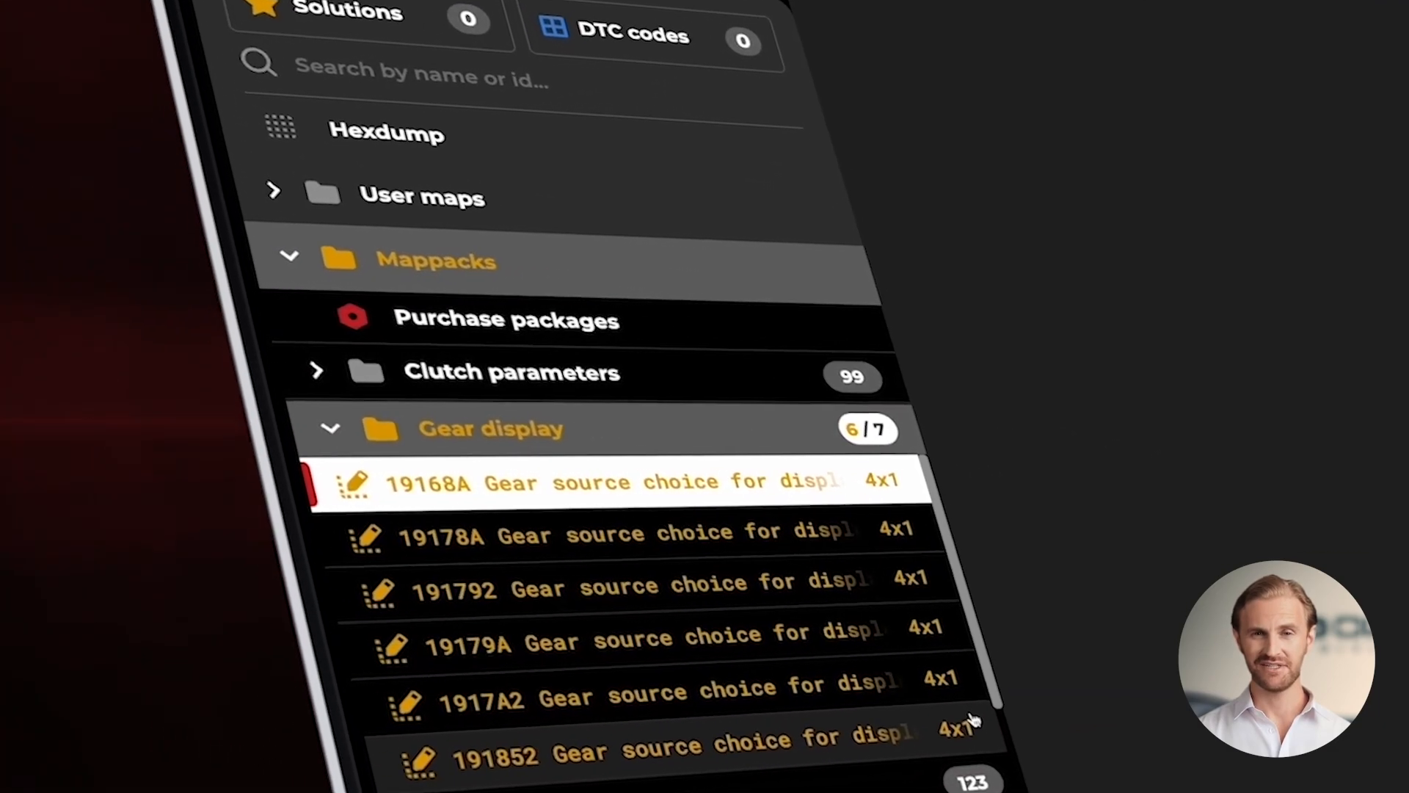
Open map 1DCFE8 Gear display configuration, the 2x6 display type table.
scroll("down", 3)
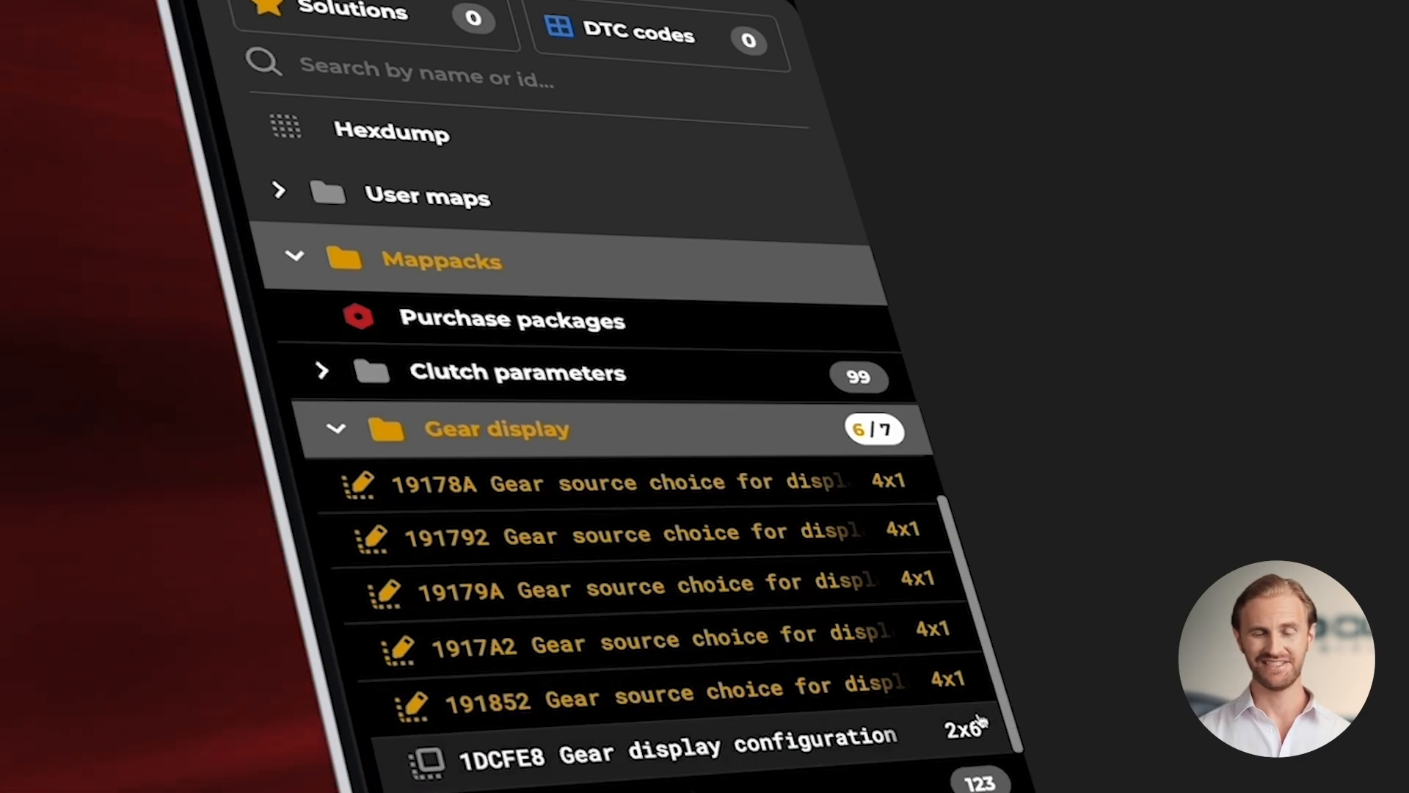
left_click(674, 753)
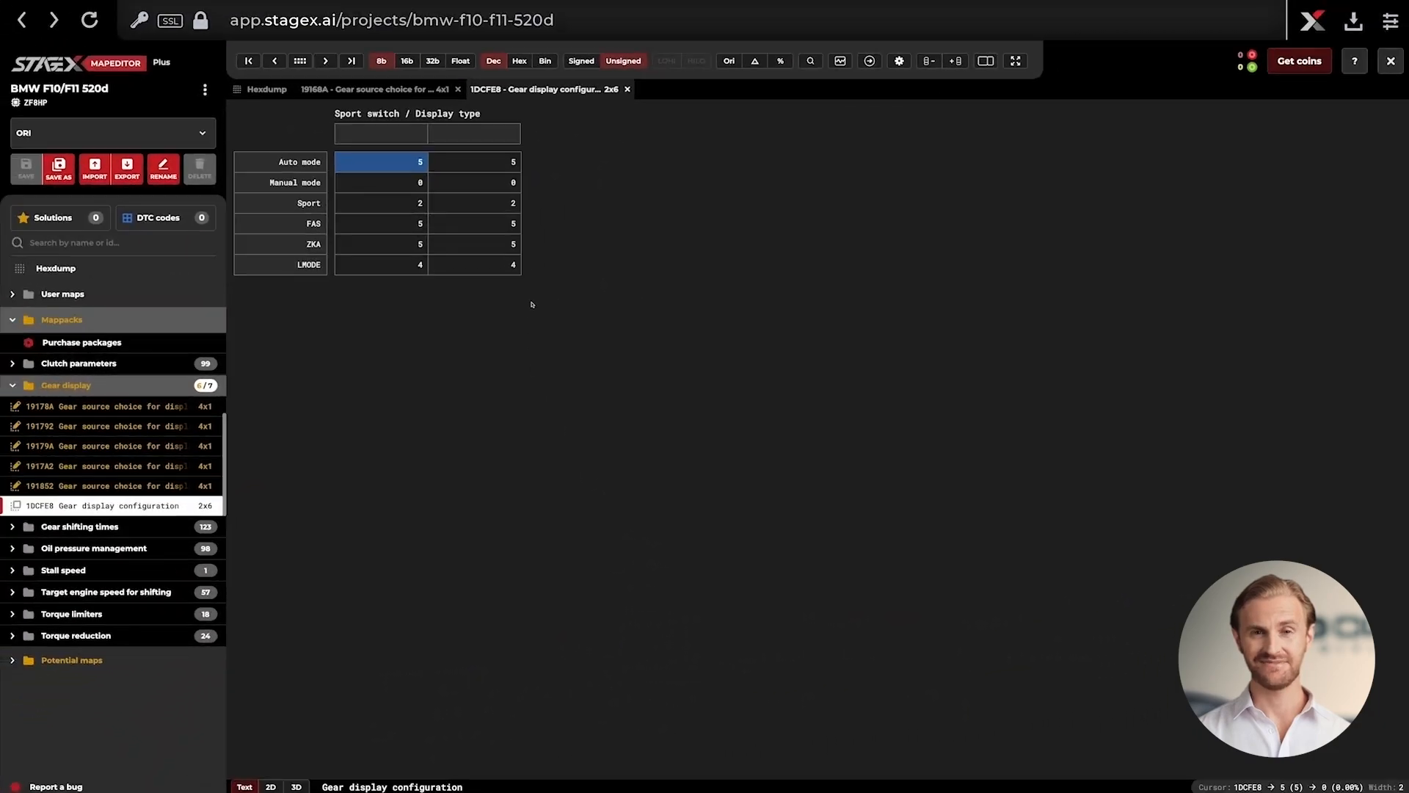
mouse_move(529, 281)
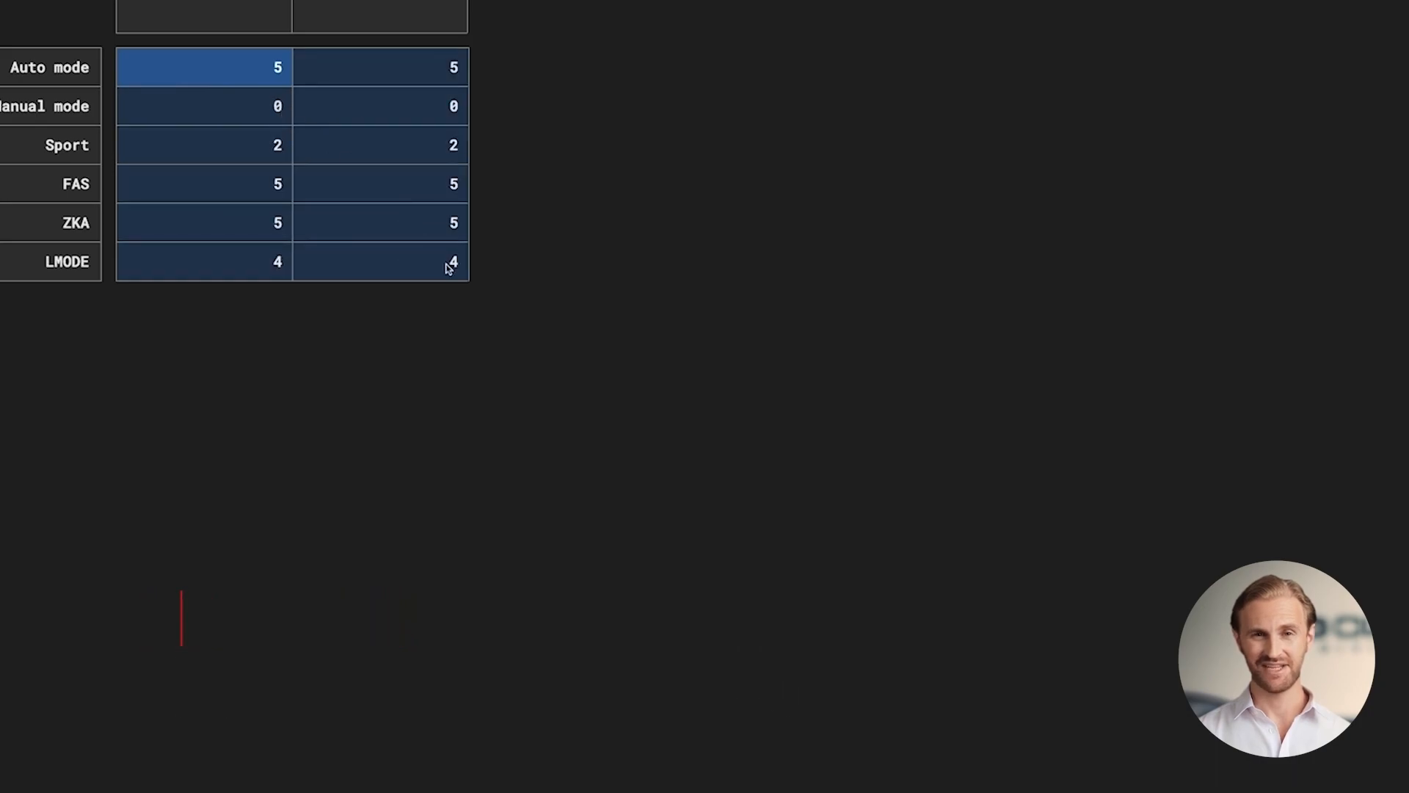
Set every cell of the 1DCFE8 configuration table to 2 and start Save as.
double_click(454, 262)
type("2")
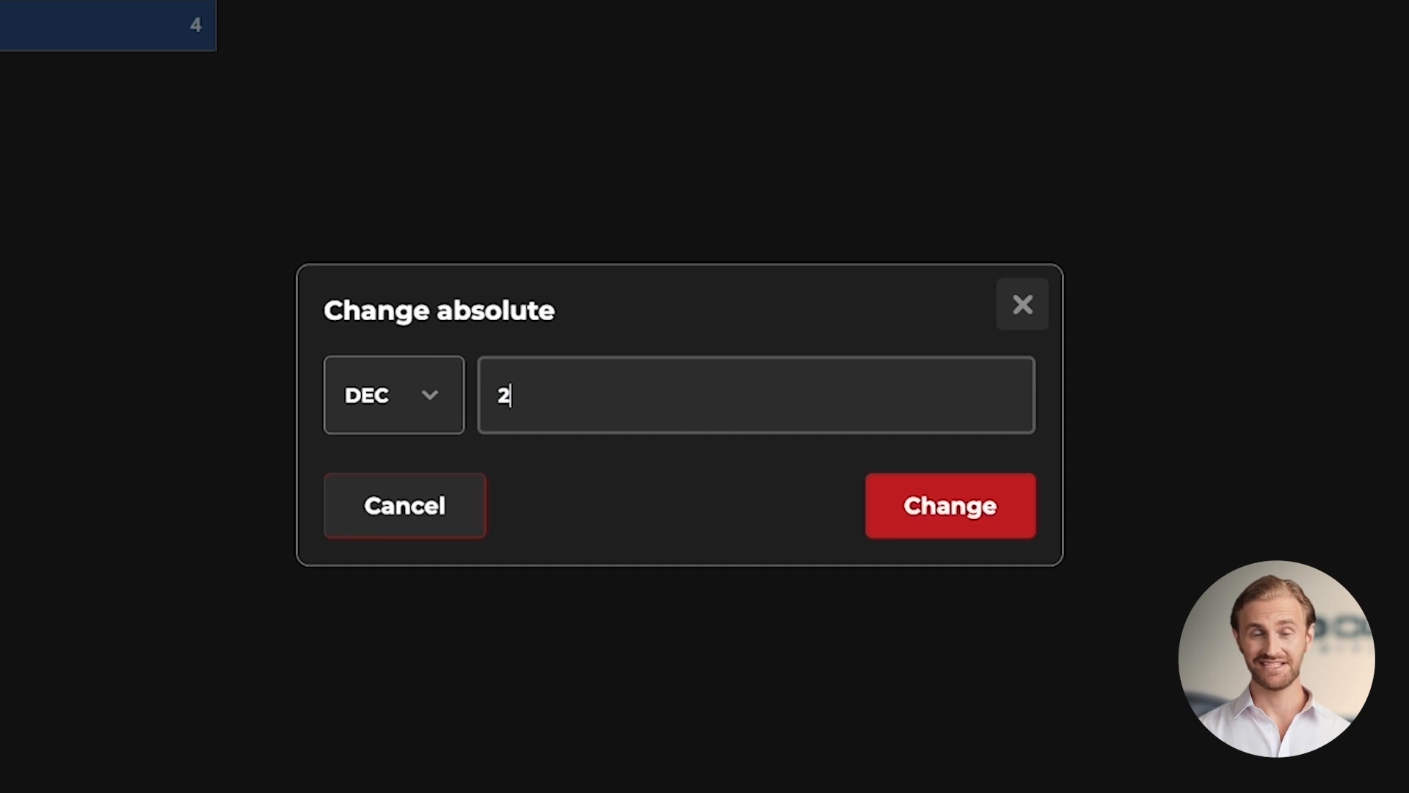
left_click(950, 505)
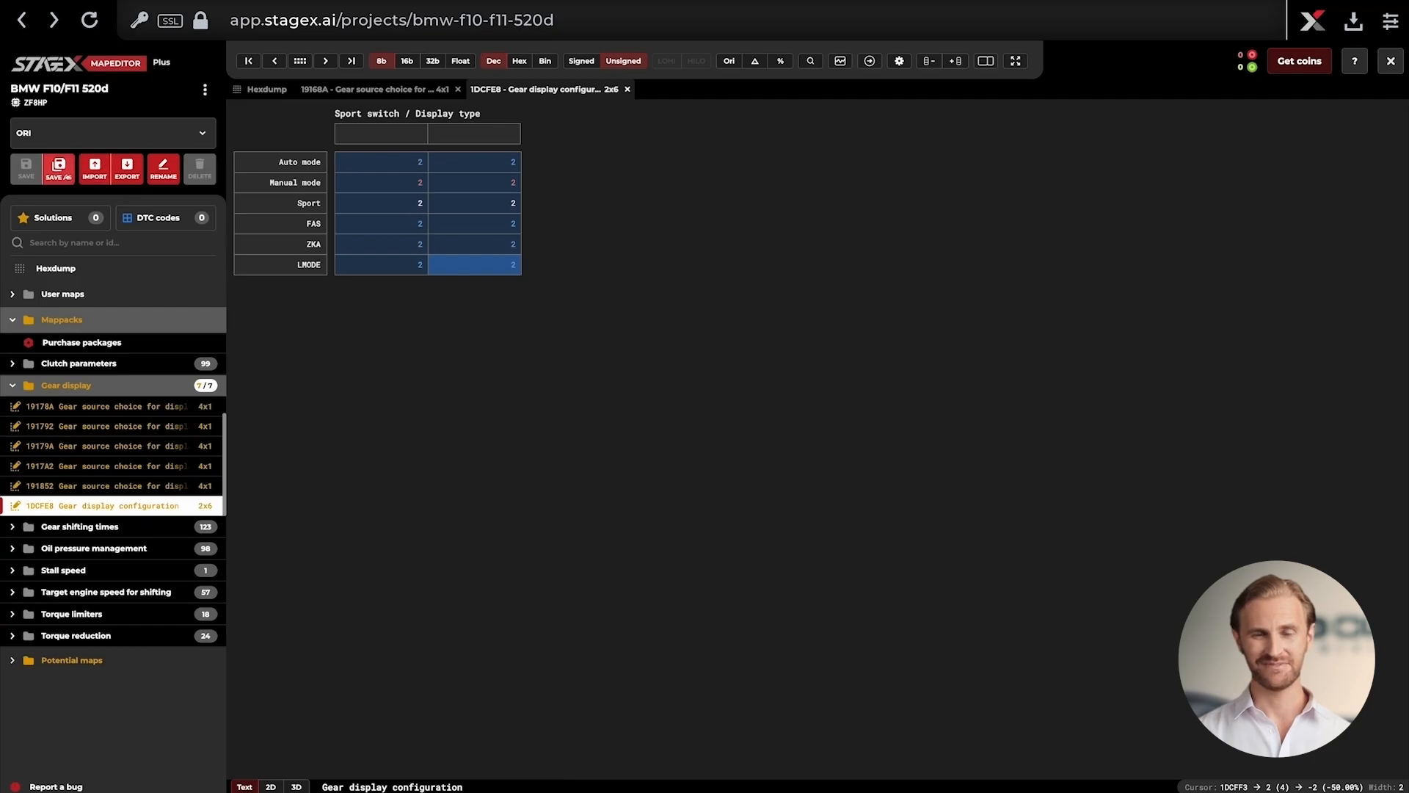
left_click(57, 167)
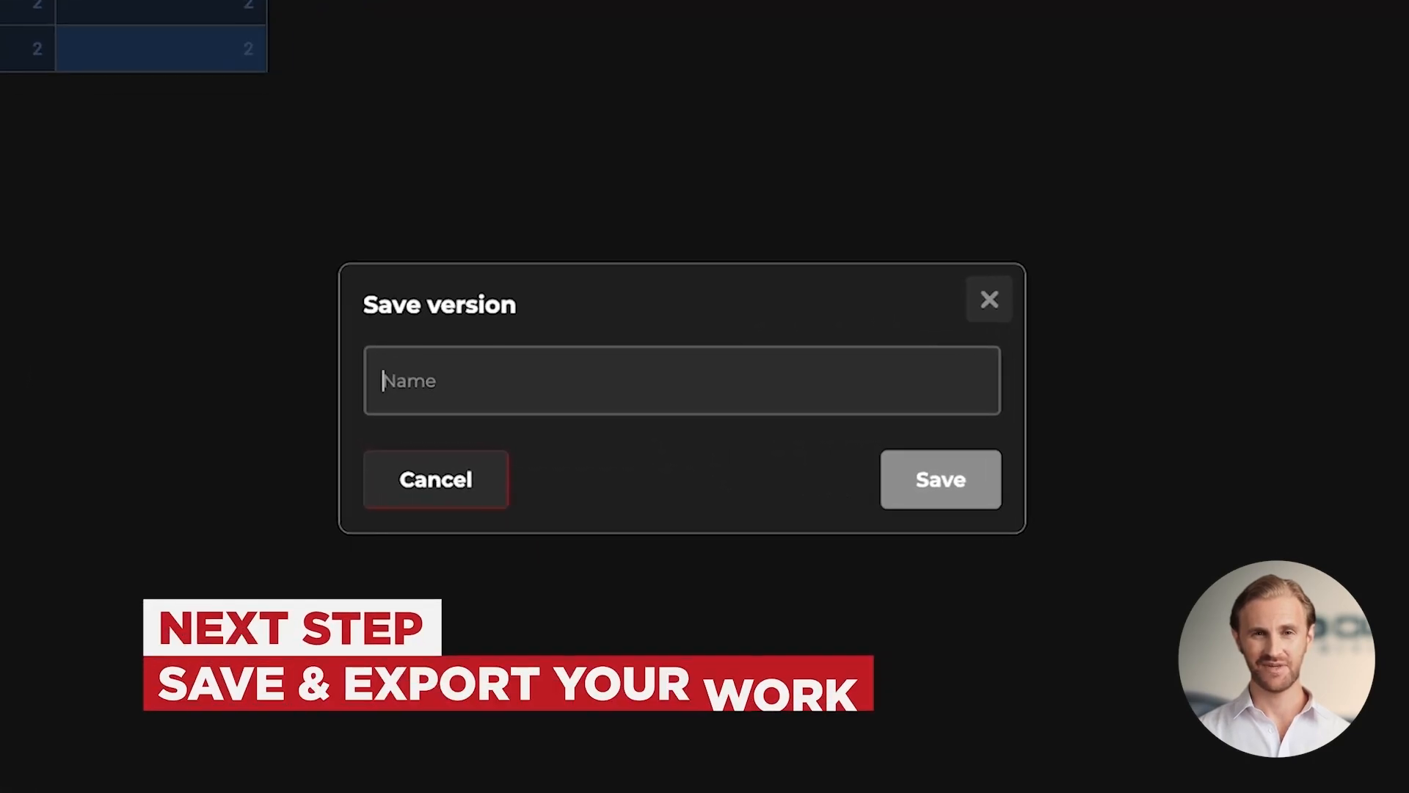
Save the edits as a new version named 'Gear Display' and confirm the success message.
left_click(939, 478)
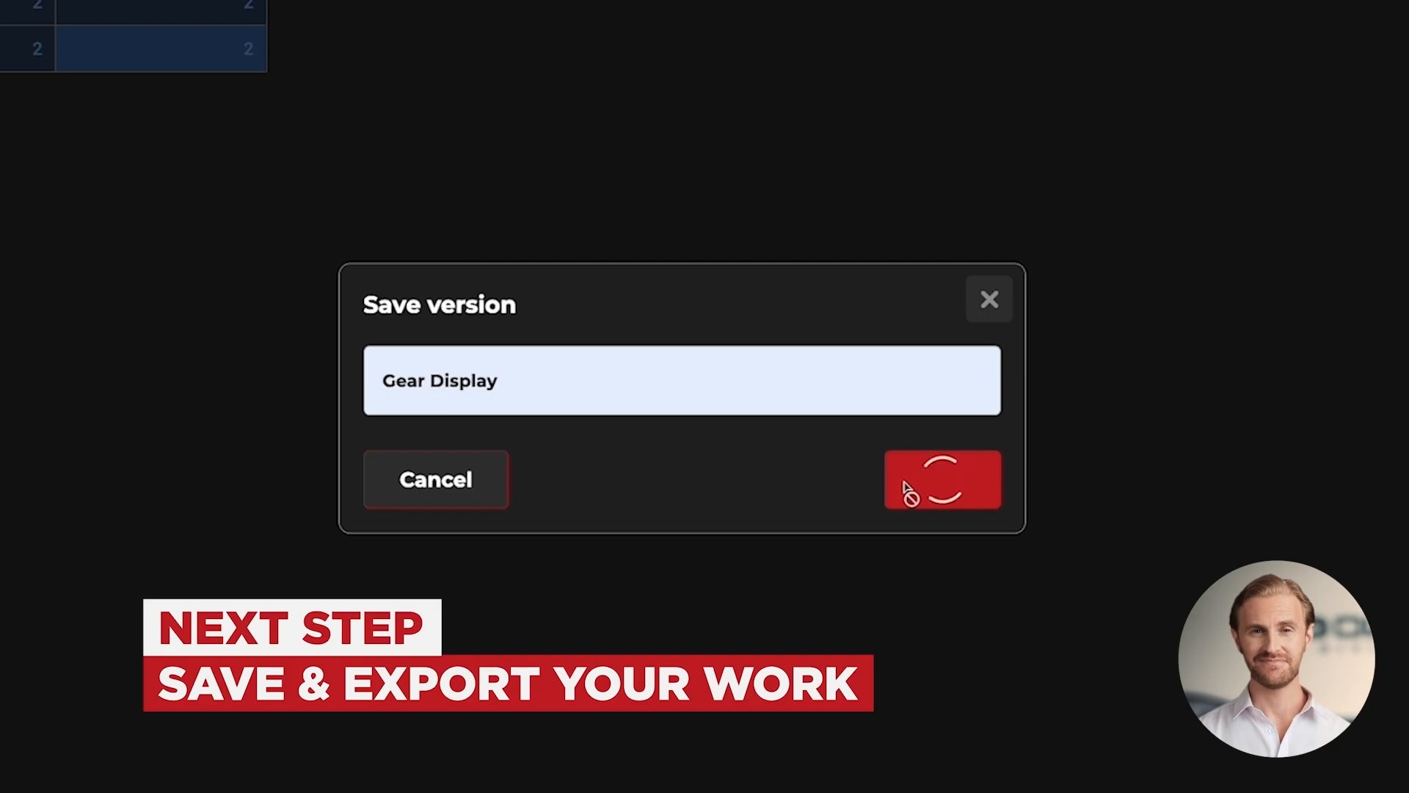
left_click(943, 478)
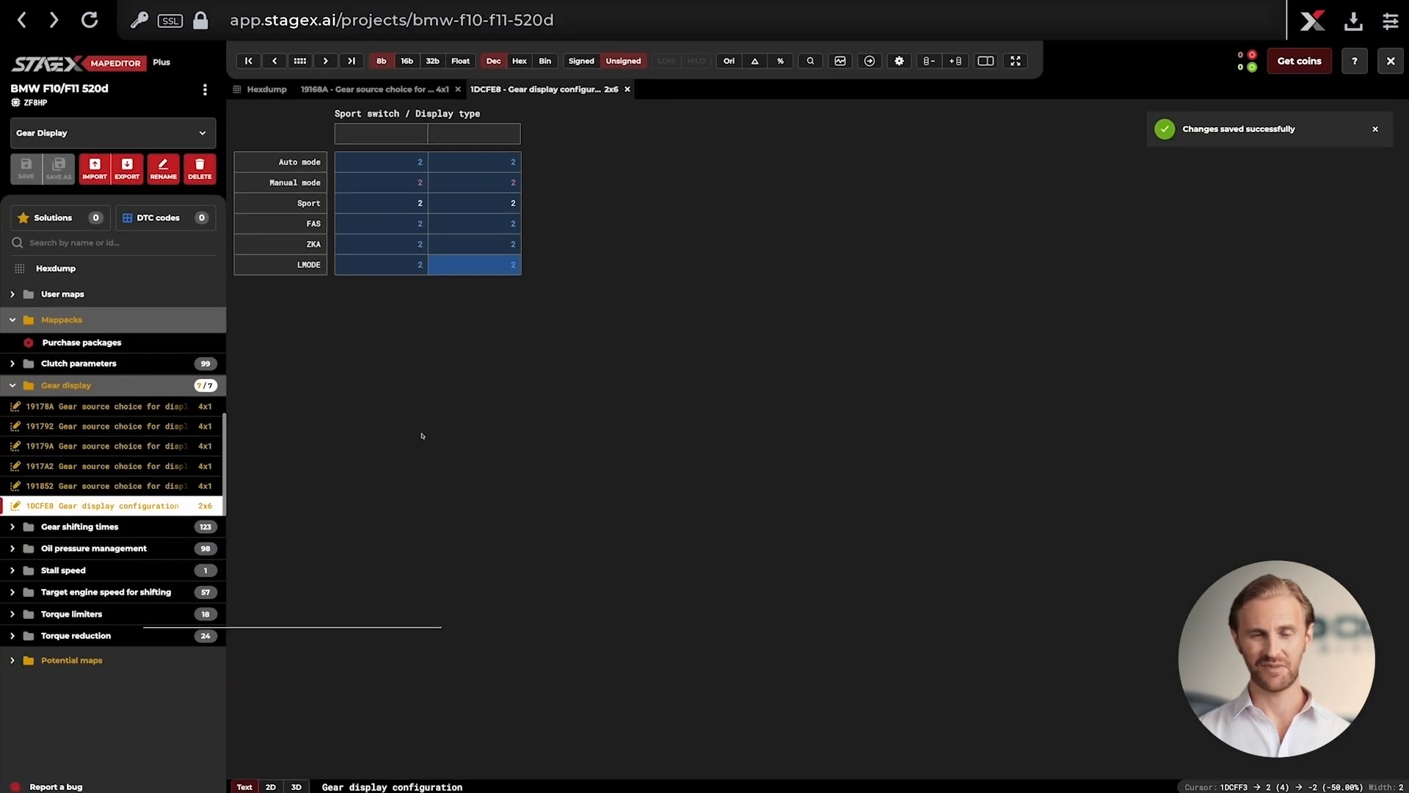